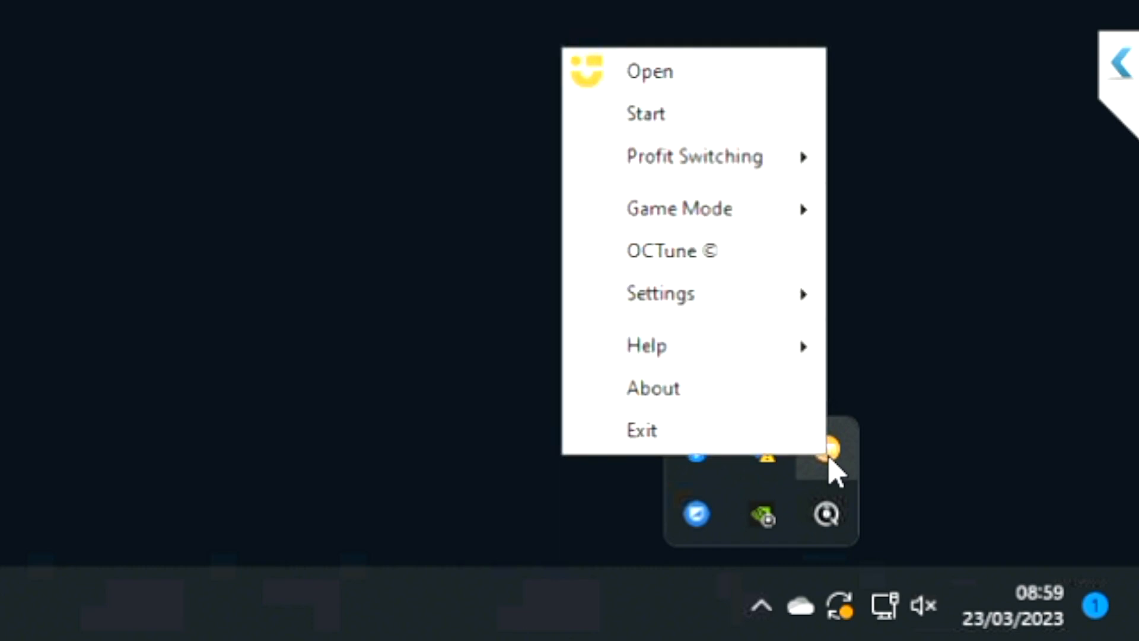
mouse_move(786, 326)
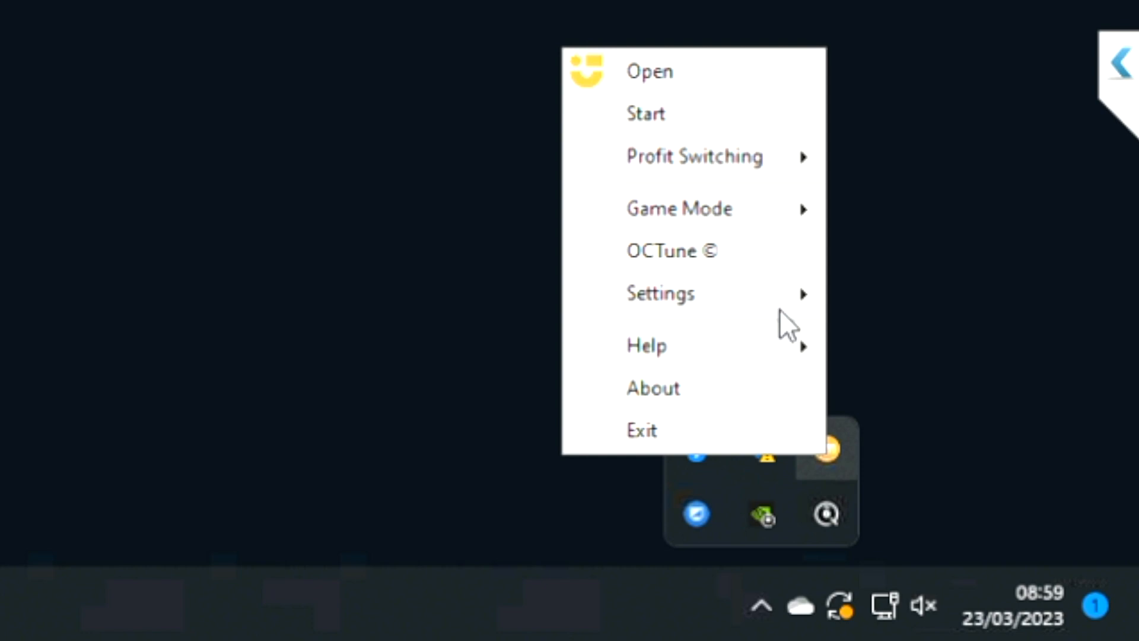
mouse_move(755, 190)
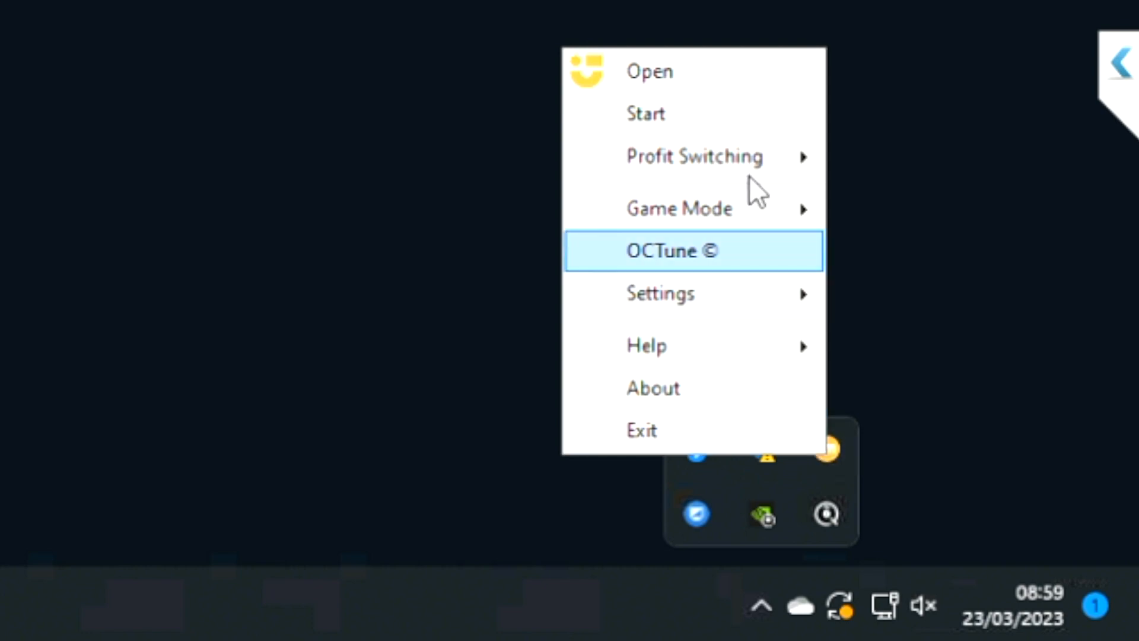
mouse_move(745, 156)
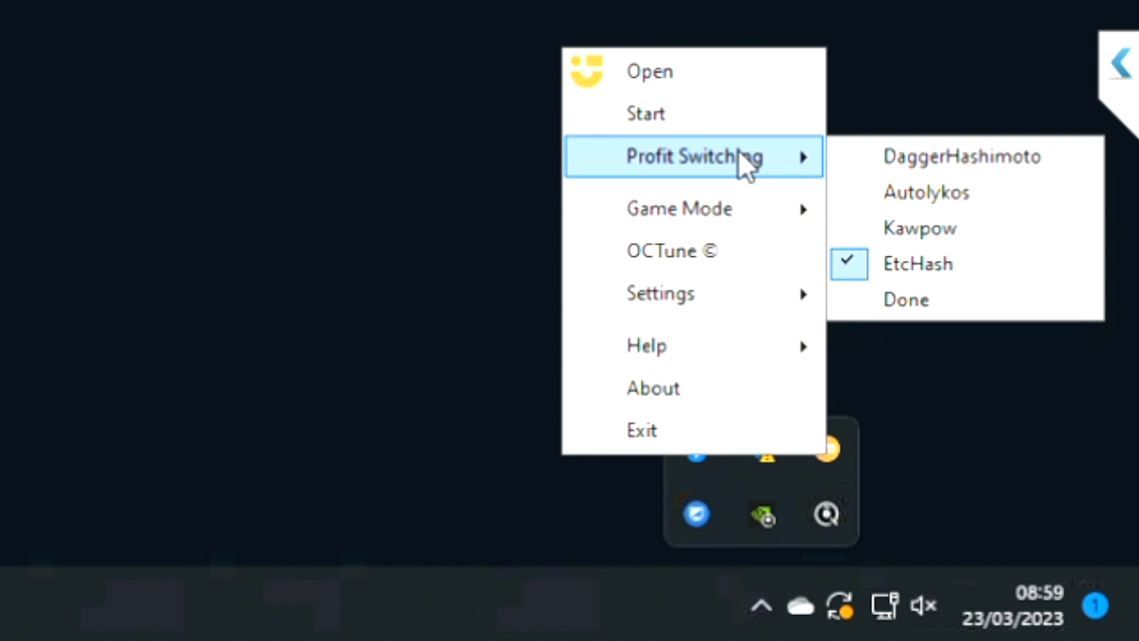
mouse_move(811, 181)
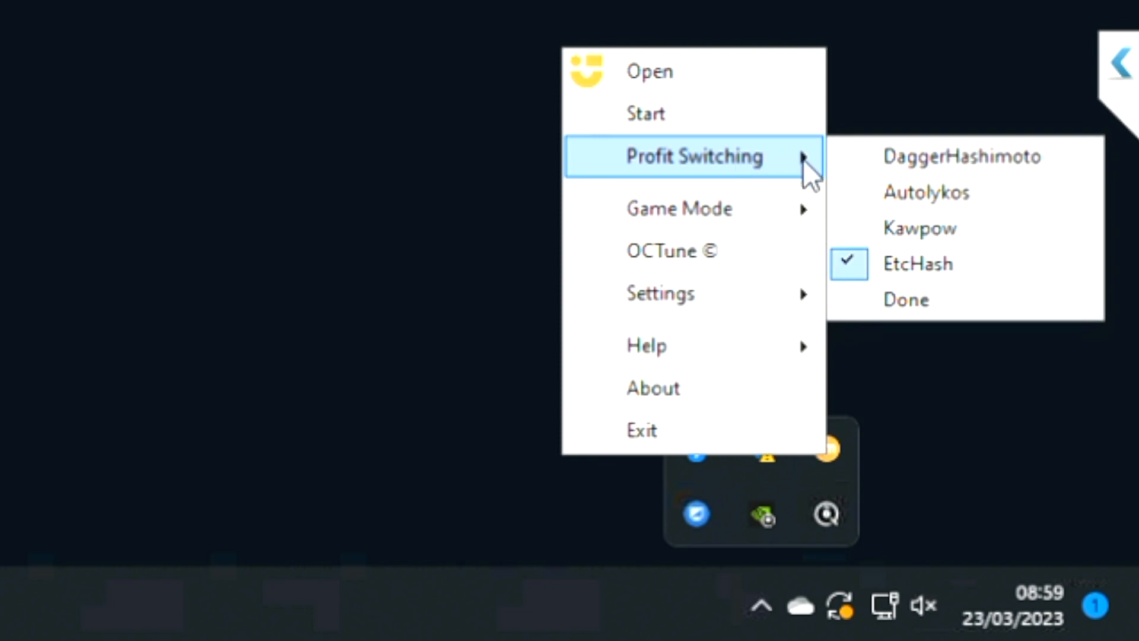
mouse_move(854, 177)
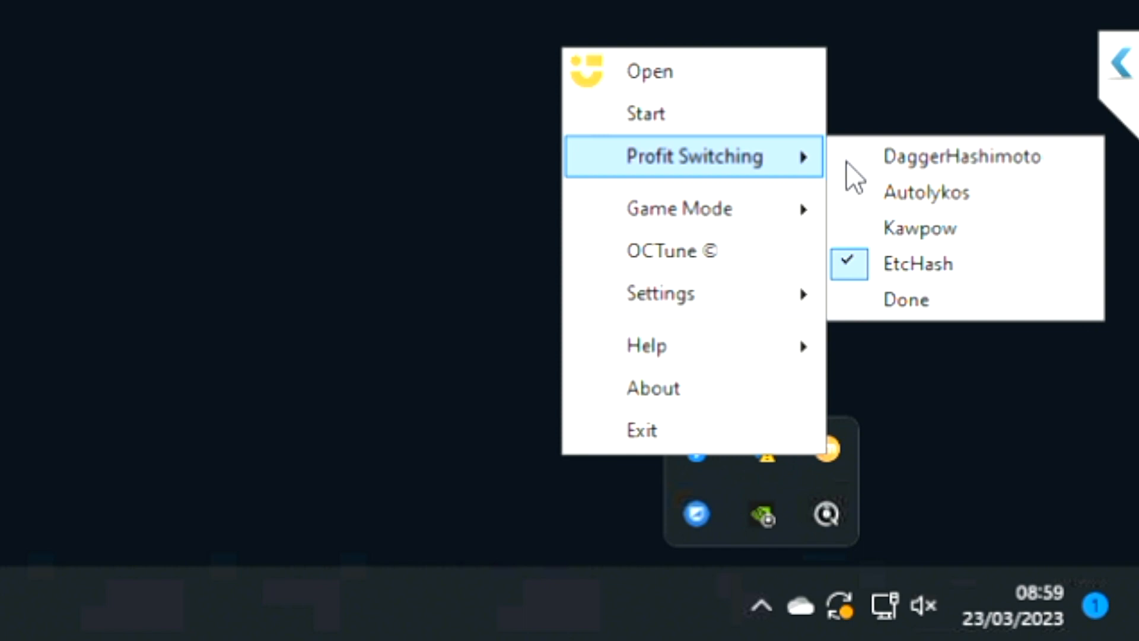
mouse_move(944, 156)
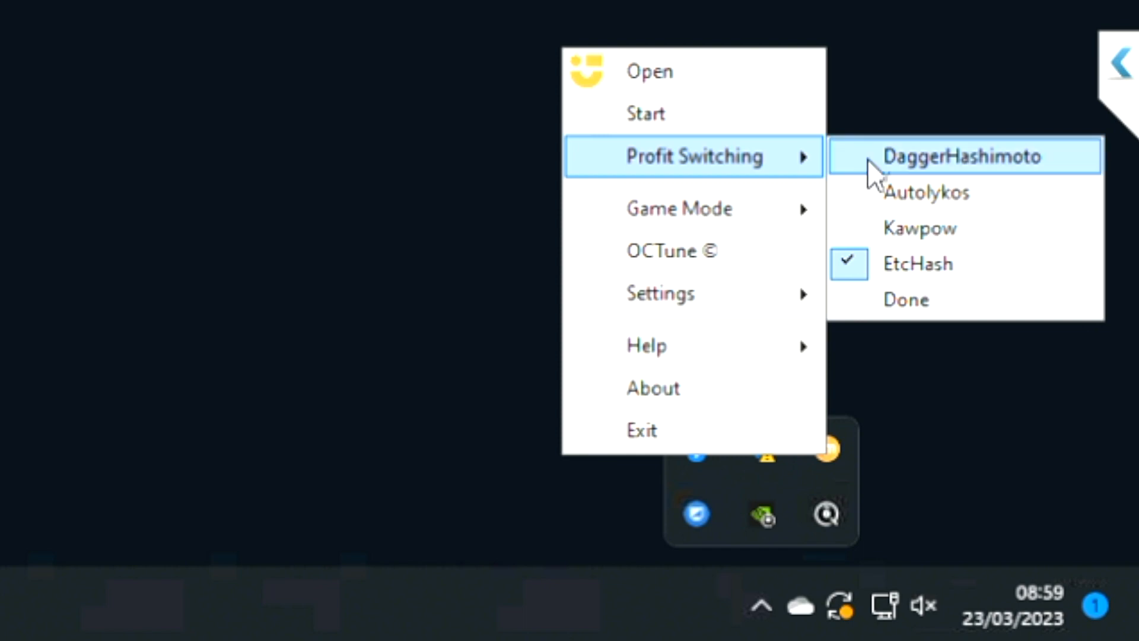
Step: Check DaggerHashimoto, Autolykos and Kawpow in the Profit Switching list alongside EtcHash
click(964, 156)
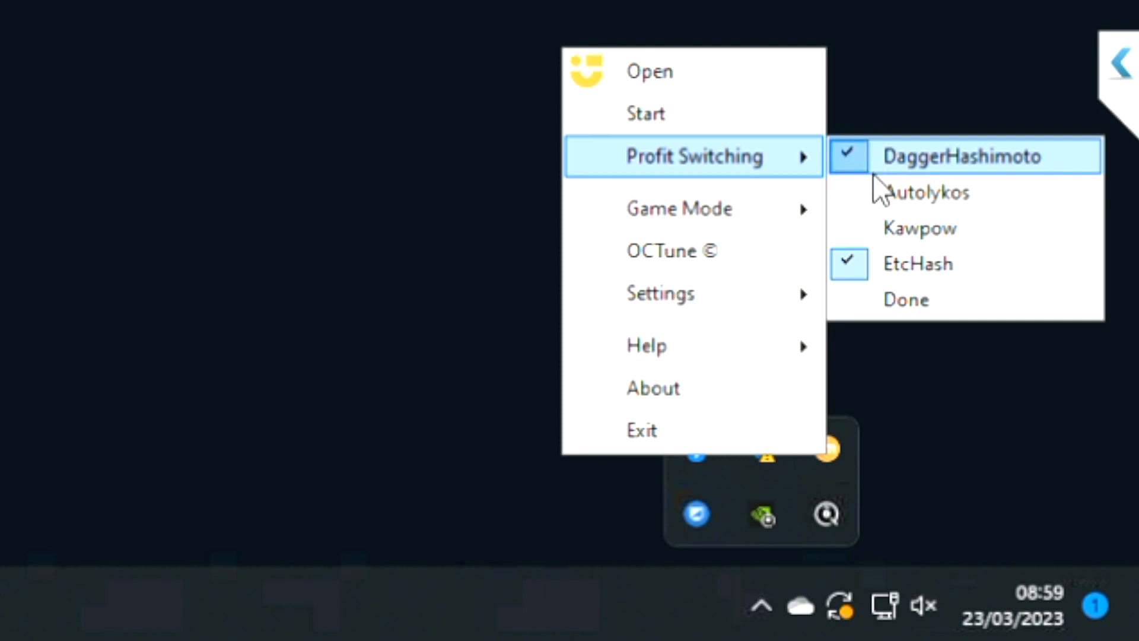
mouse_move(926, 192)
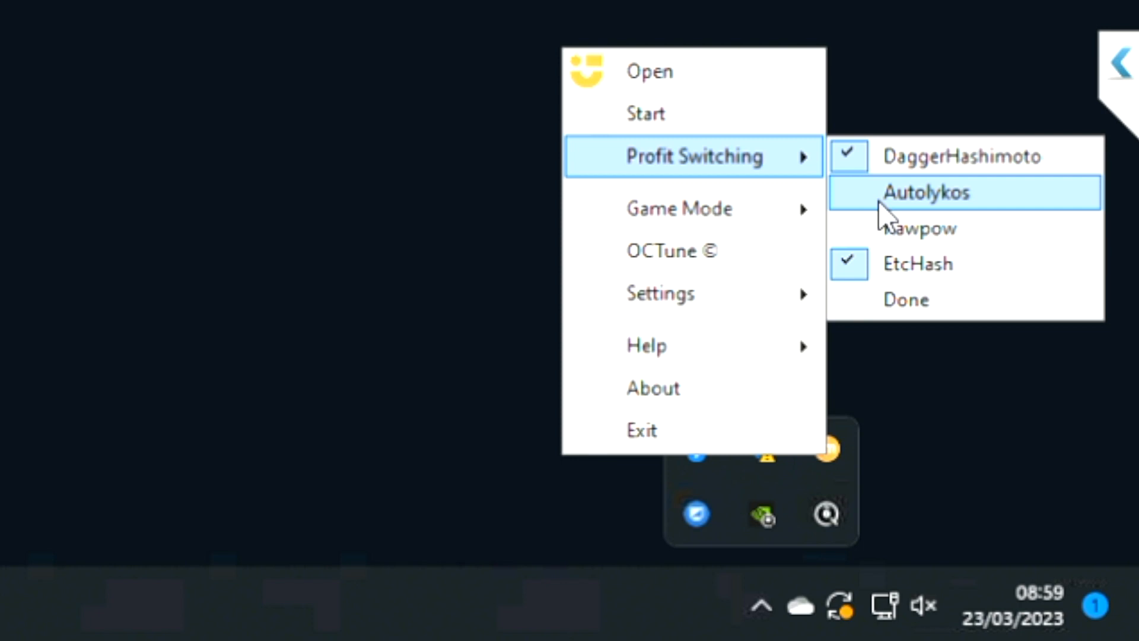
click(926, 191)
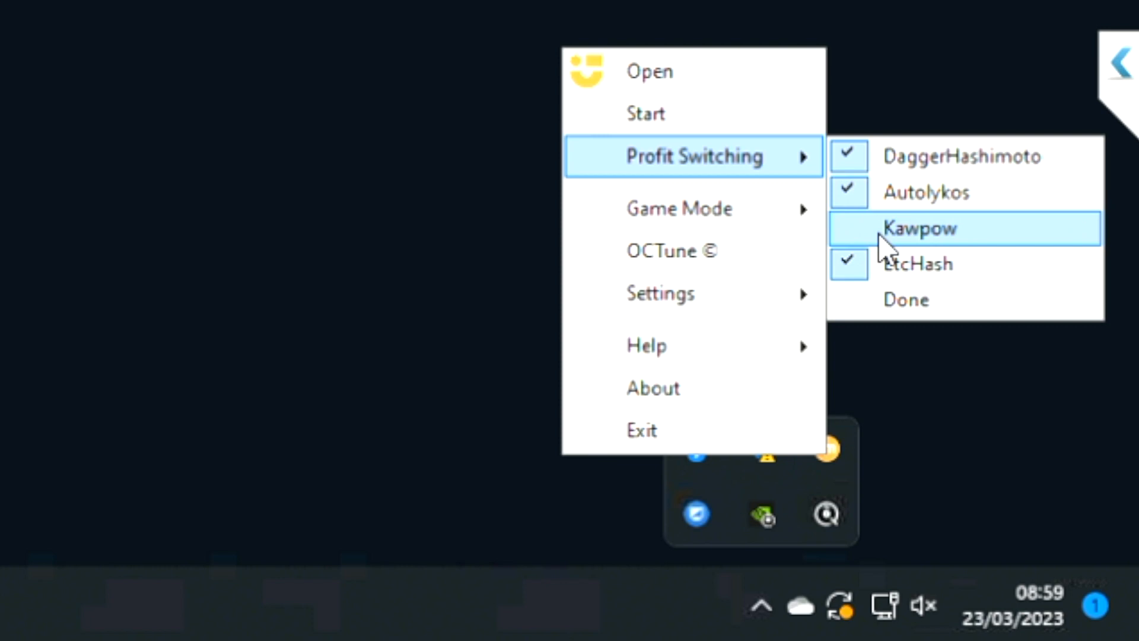
click(847, 227)
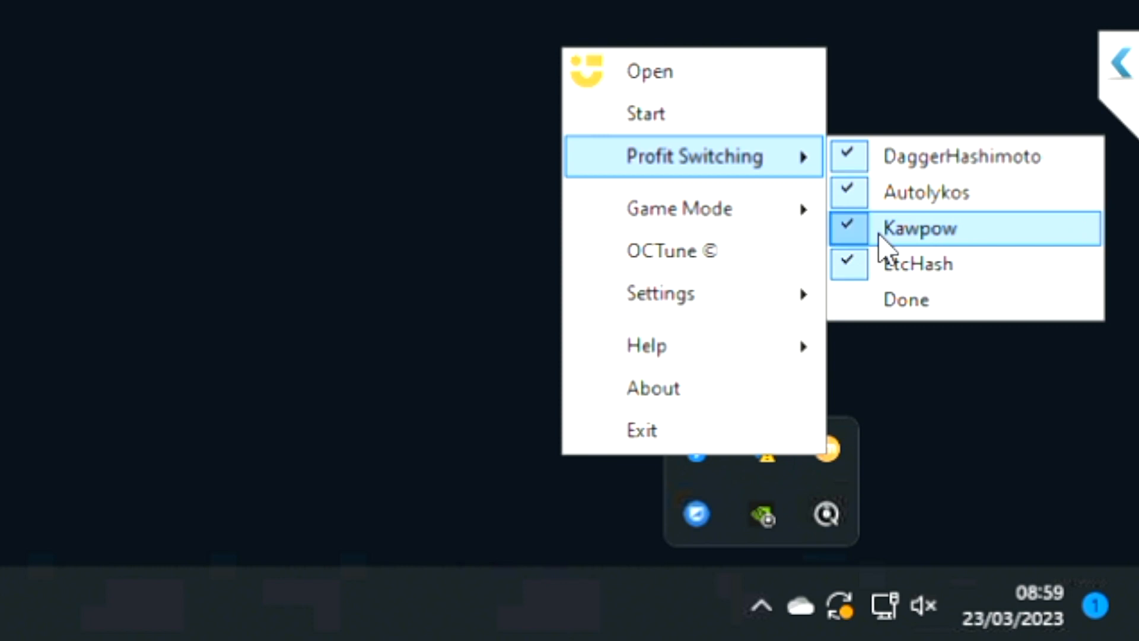
mouse_move(886, 275)
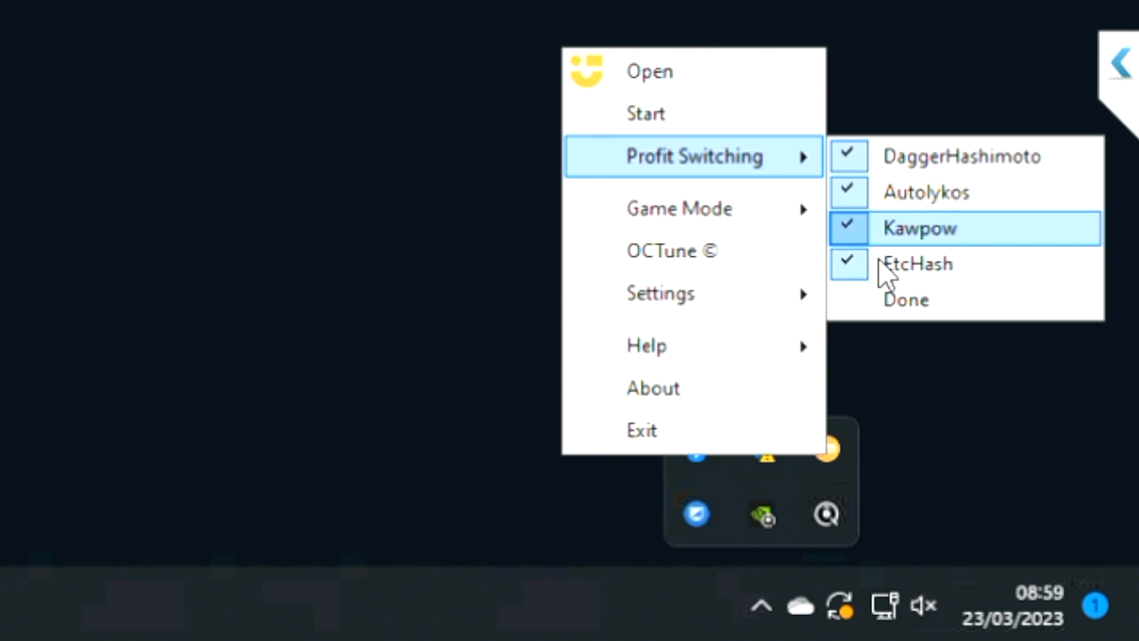
mouse_move(917, 263)
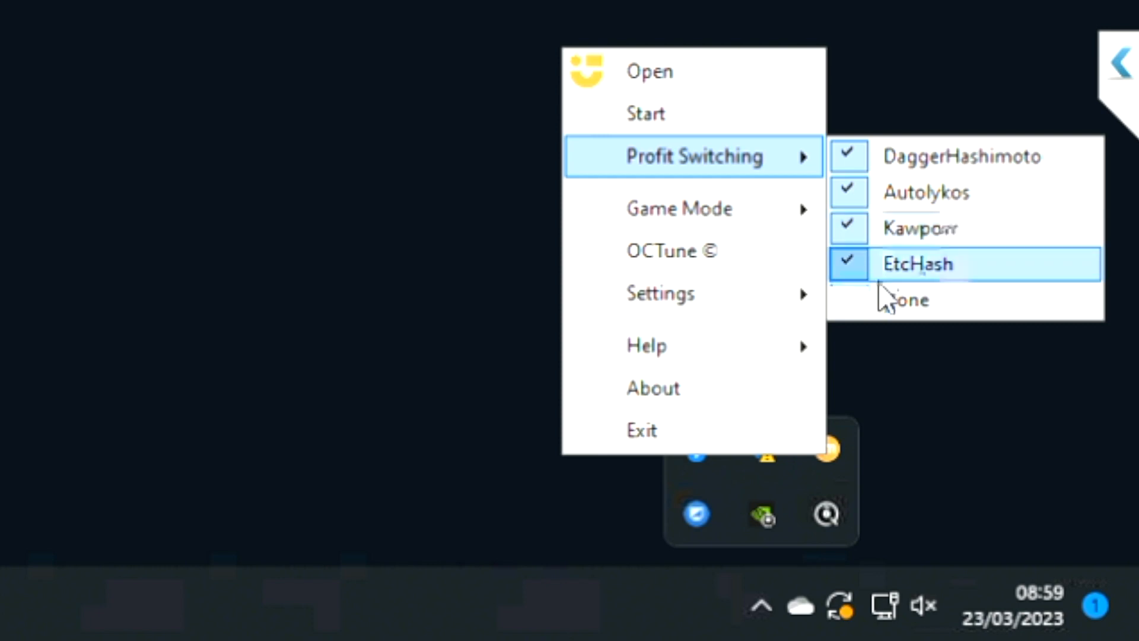
mouse_move(904, 299)
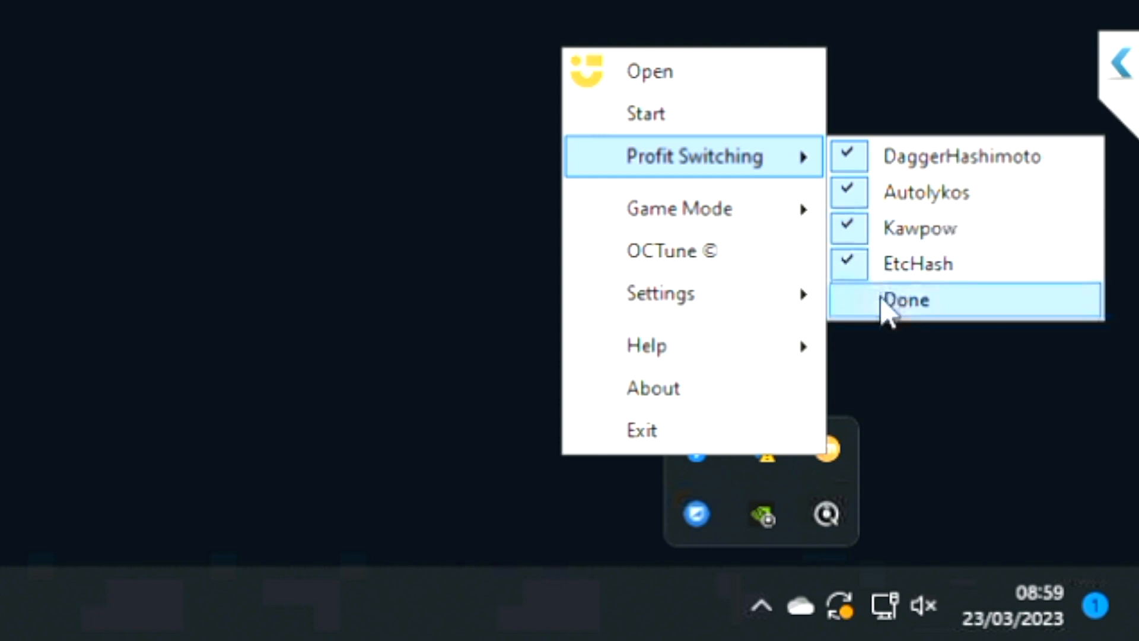